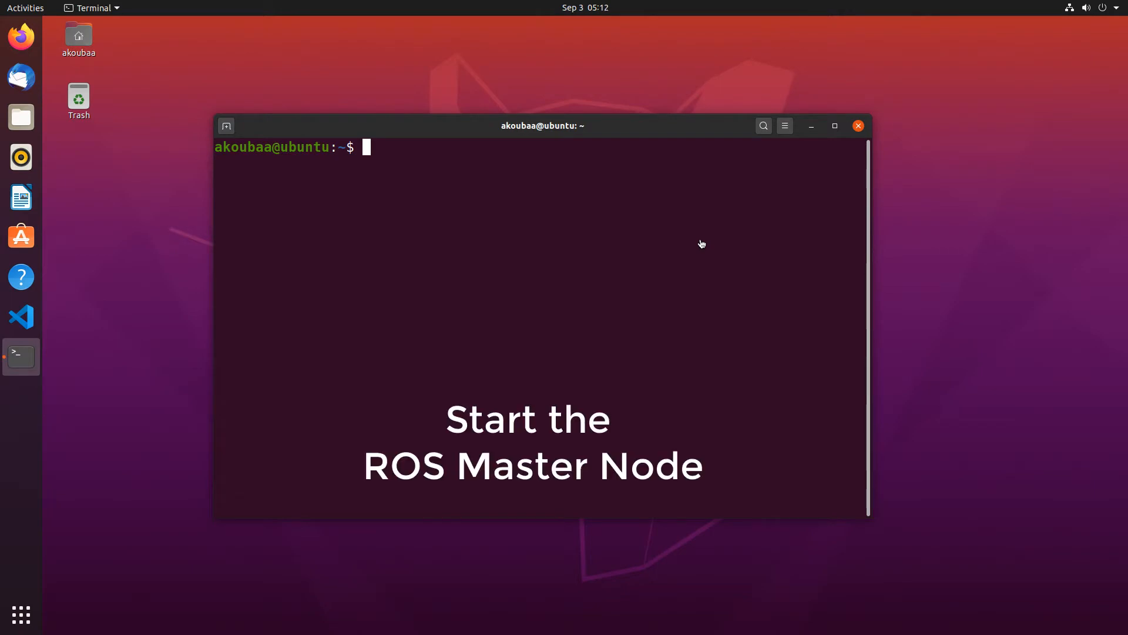
text(roscore)
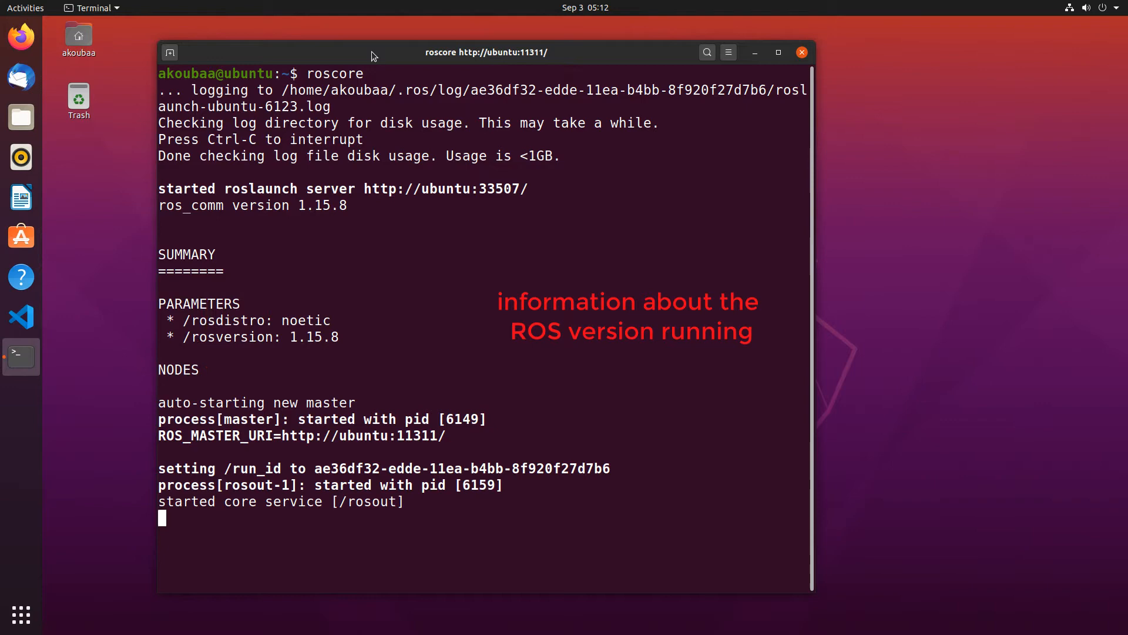
From a new Terminal window, run rosnode list and select the returned /rosout node
right_click(21, 357)
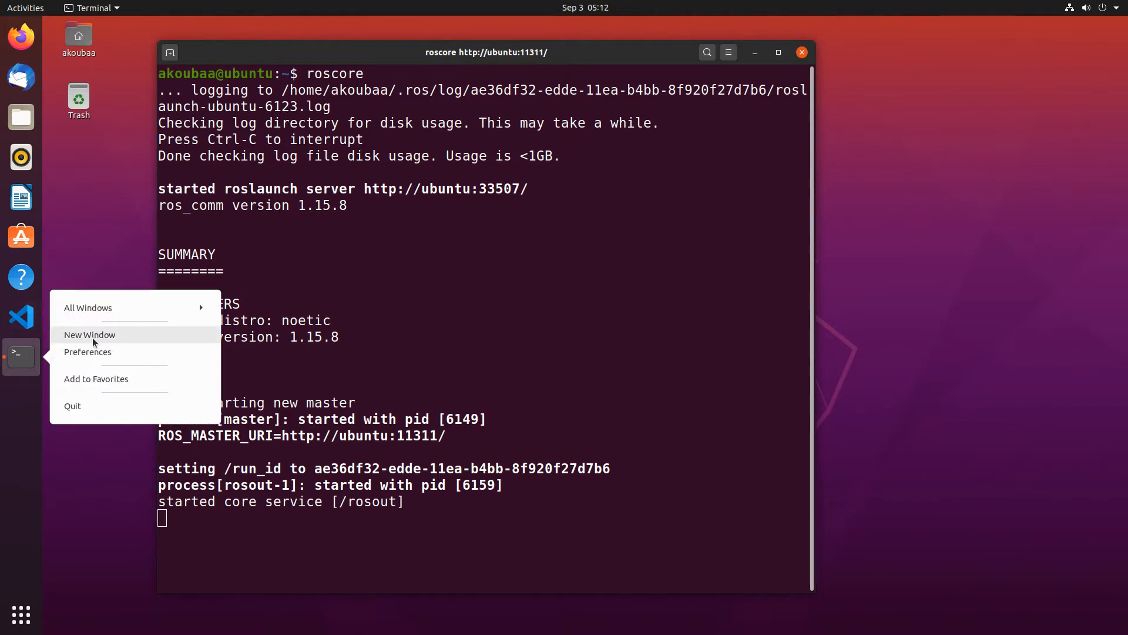
click(89, 335)
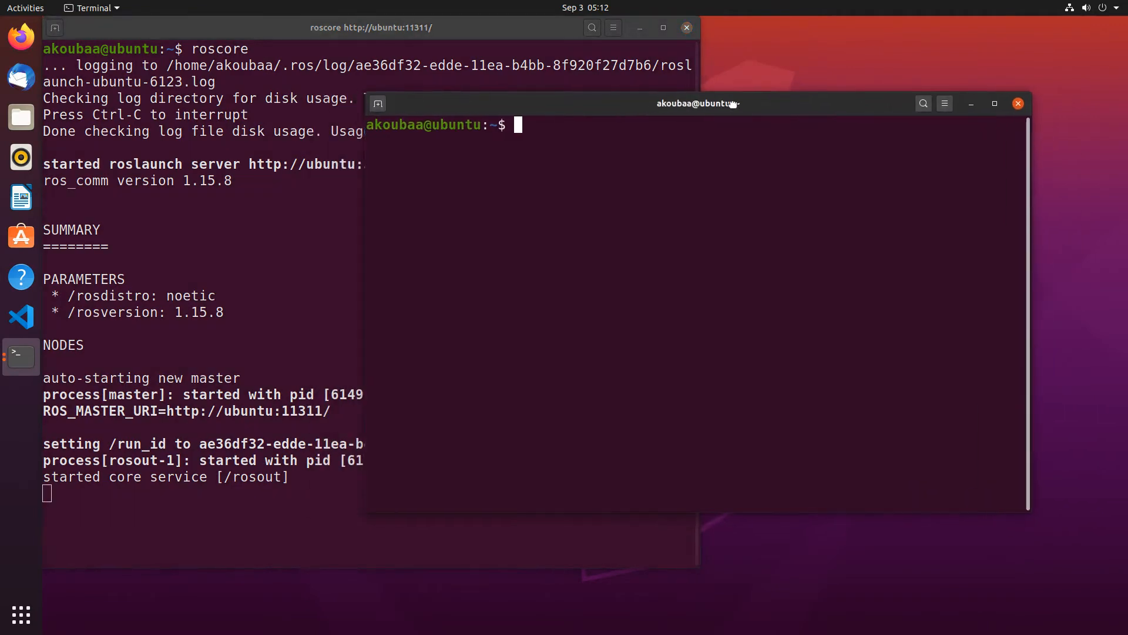
text(ros)
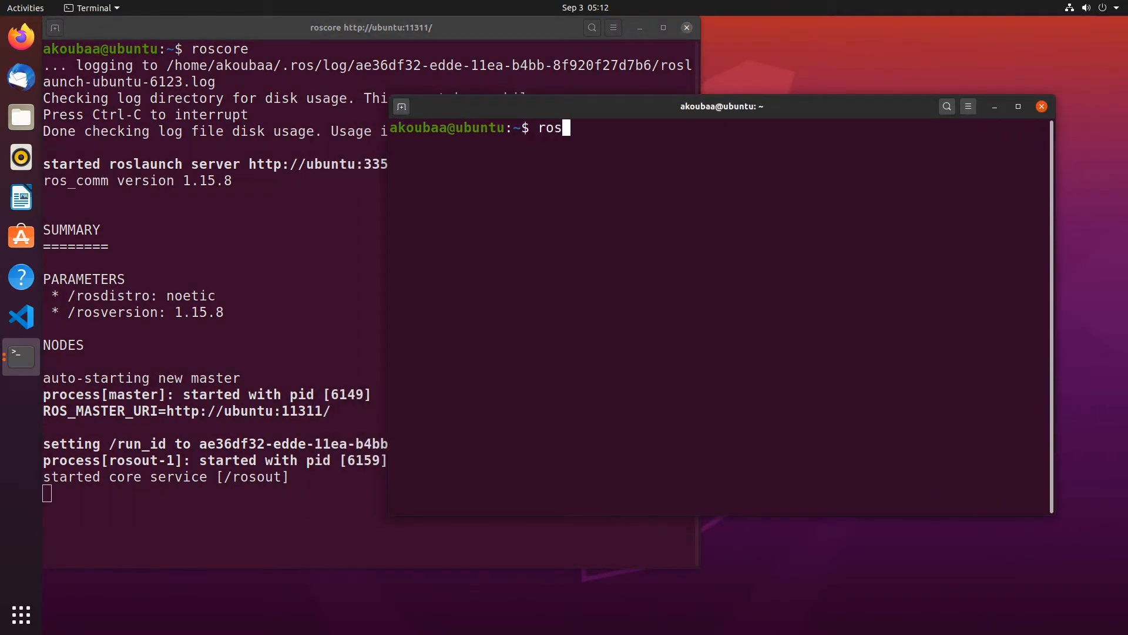
text(ode list)
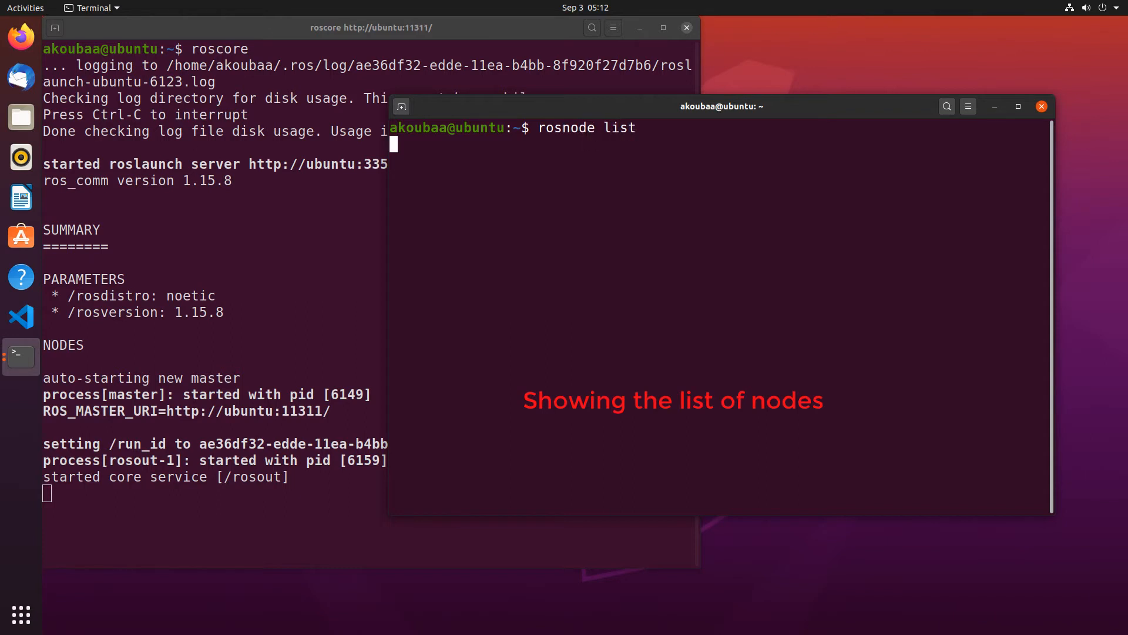
key(Return)
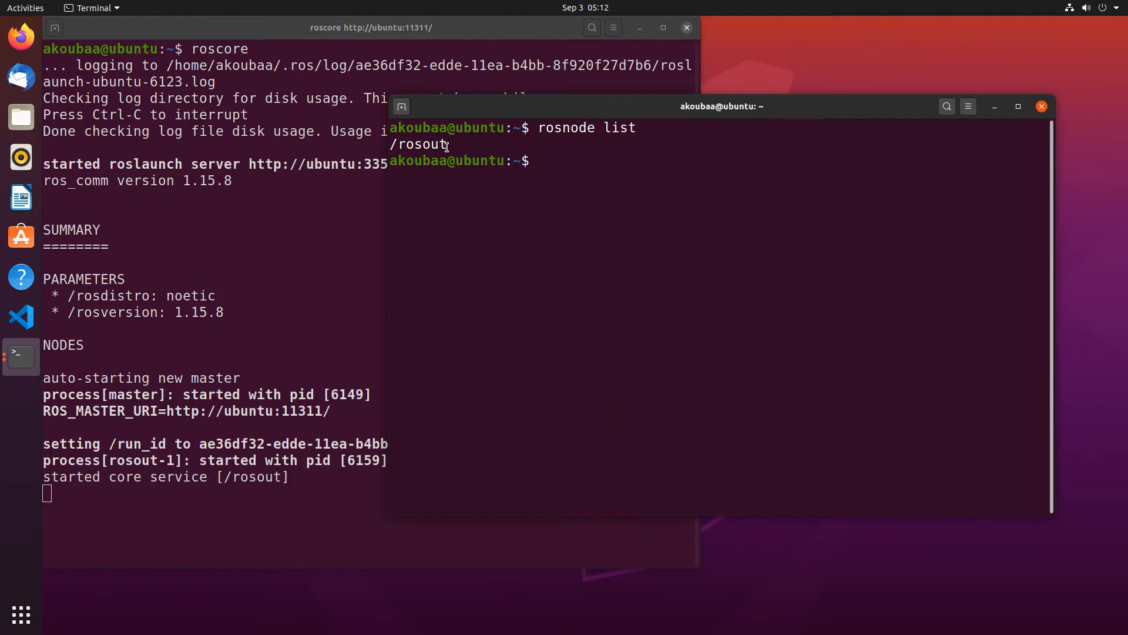
double_click(418, 145)
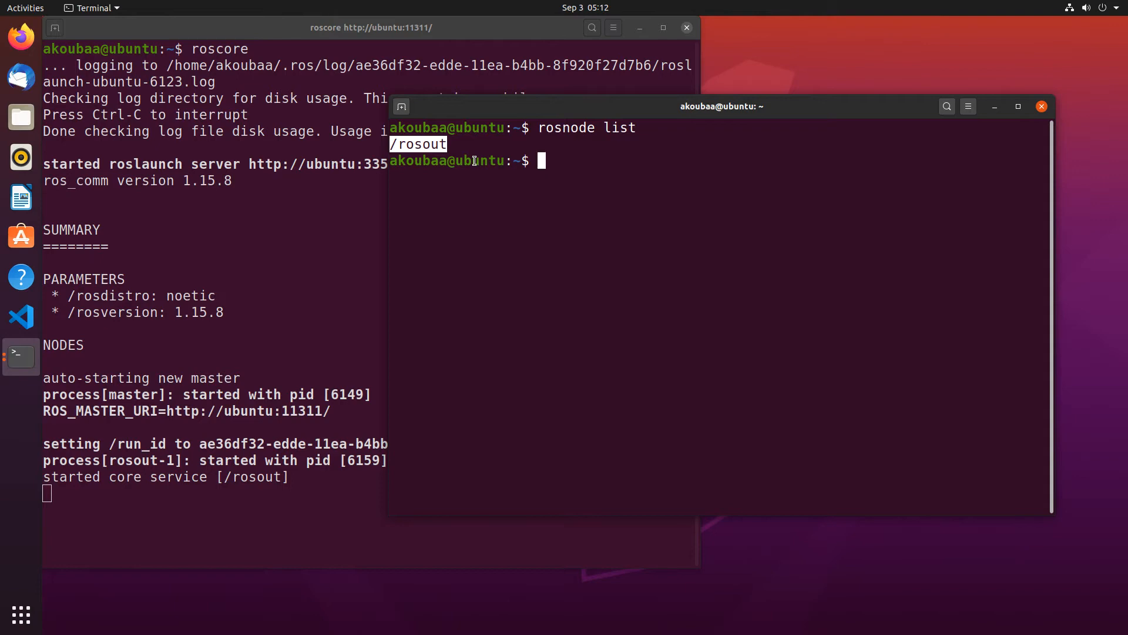
Run rostopic list in the second window, returning /rosout and /rosout_agg
text(ros)
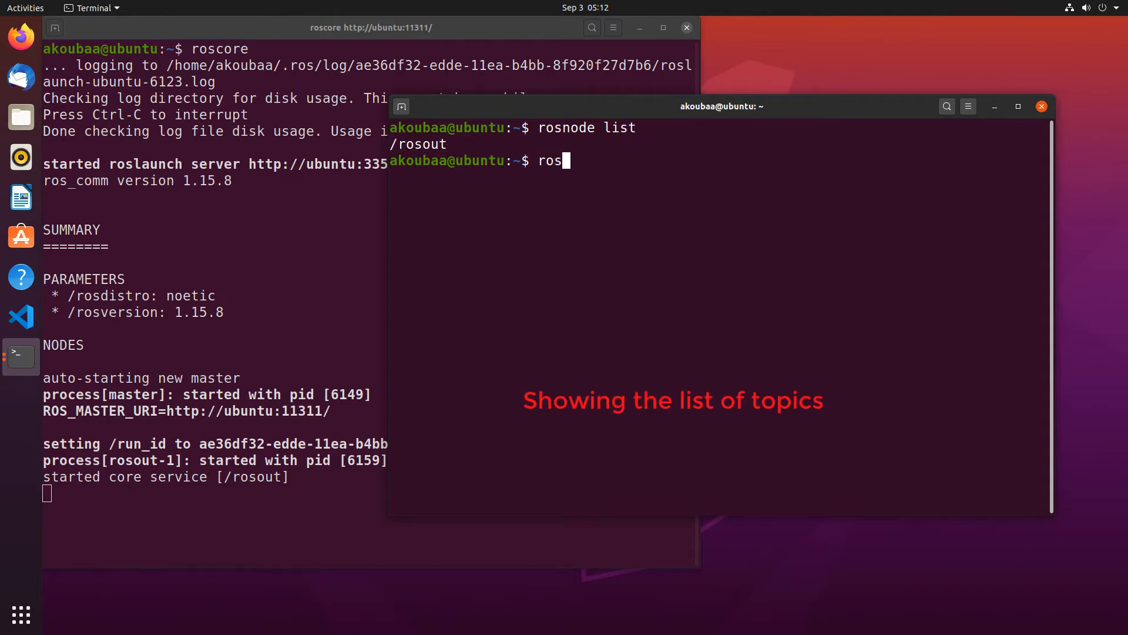
text(topic)
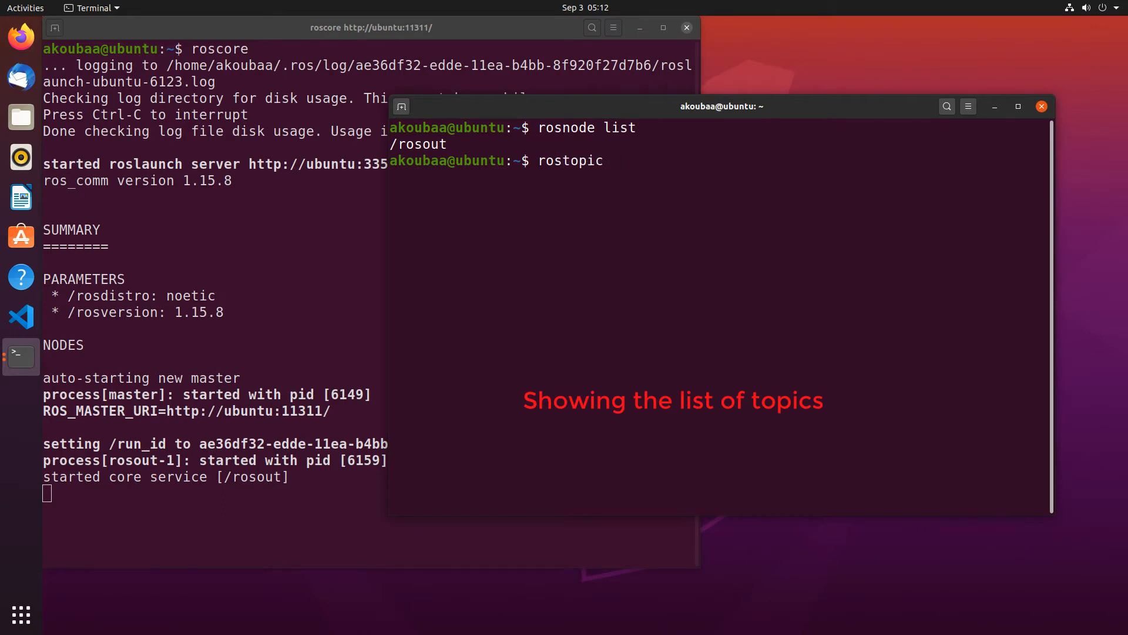
text(list)
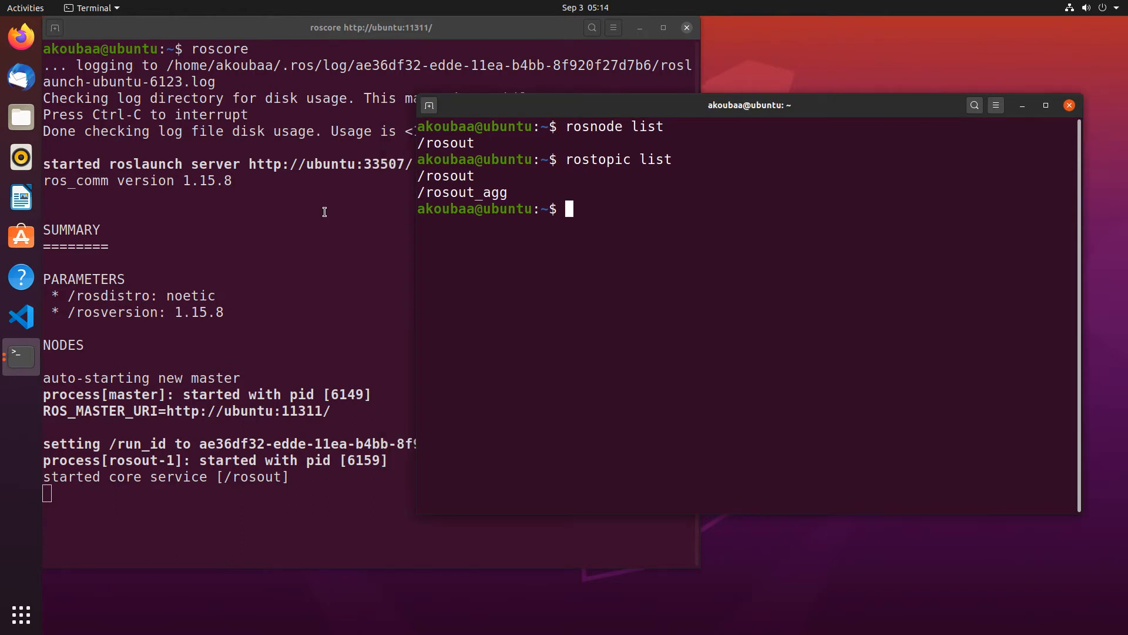
mouse_move(391, 124)
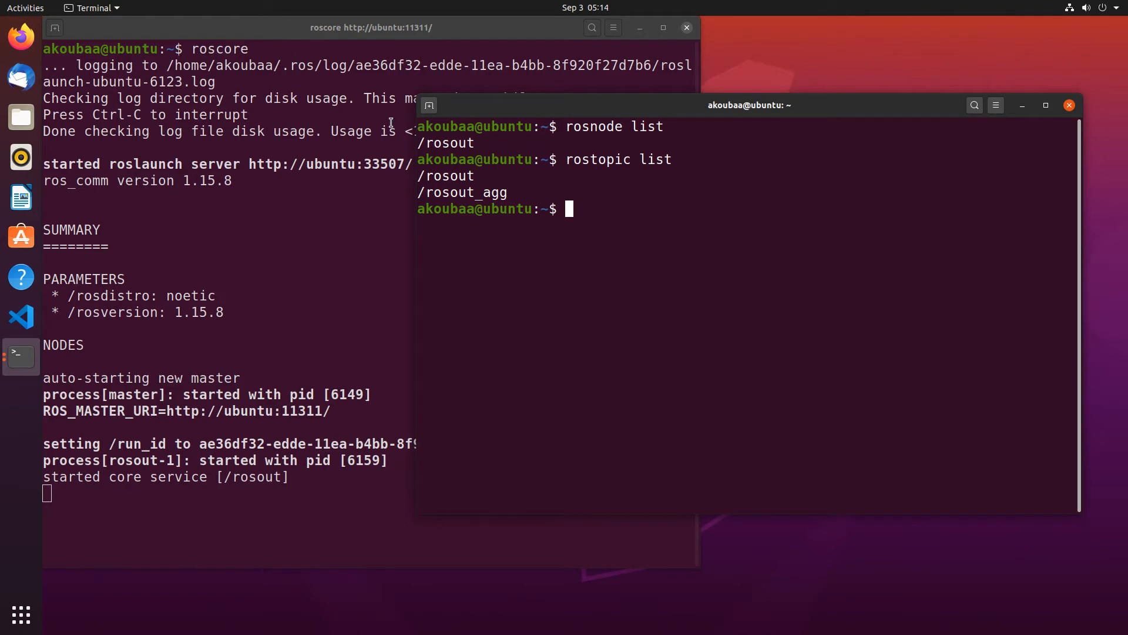
mouse_move(618, 262)
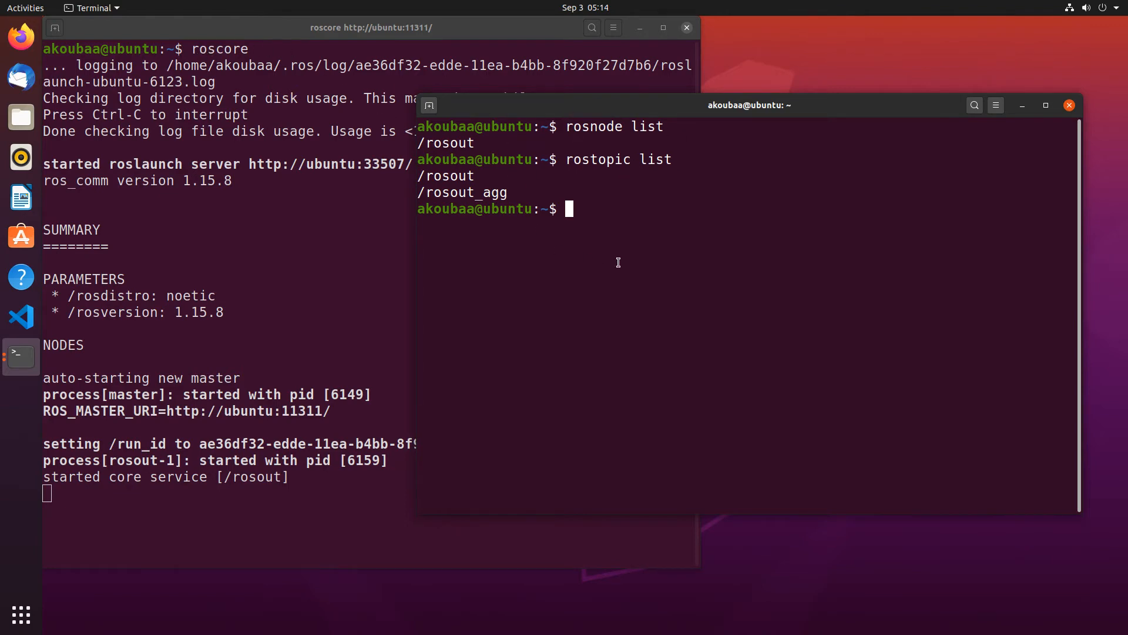
mouse_move(557, 233)
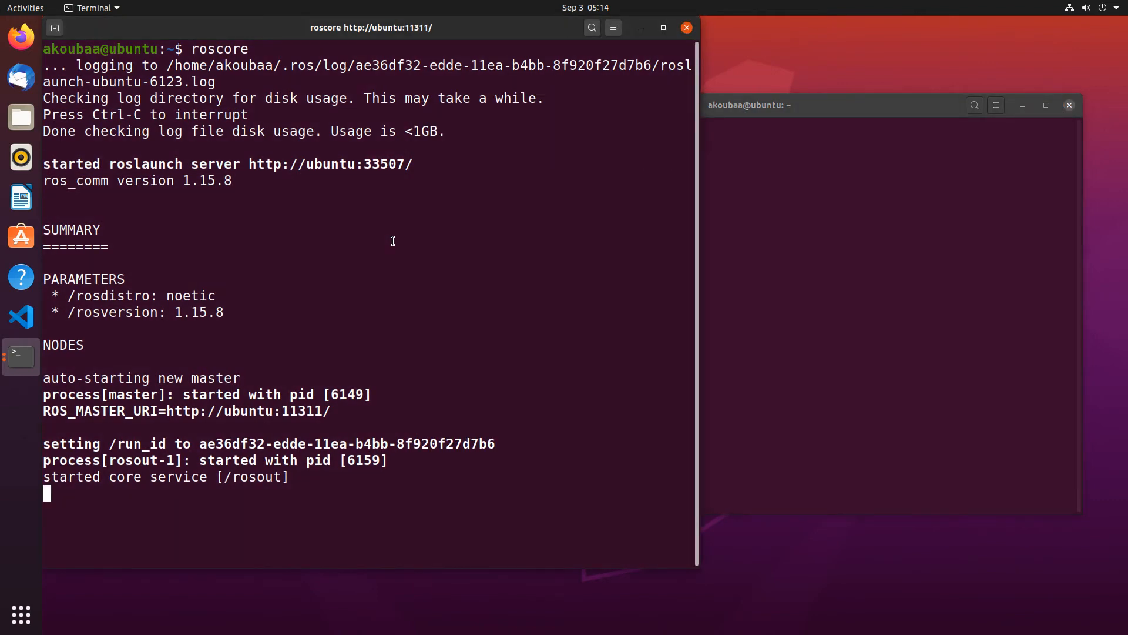
Stop roscore with Ctrl+C, then rerun rosnode list and see it fail to reach the master
key(ctrl+c)
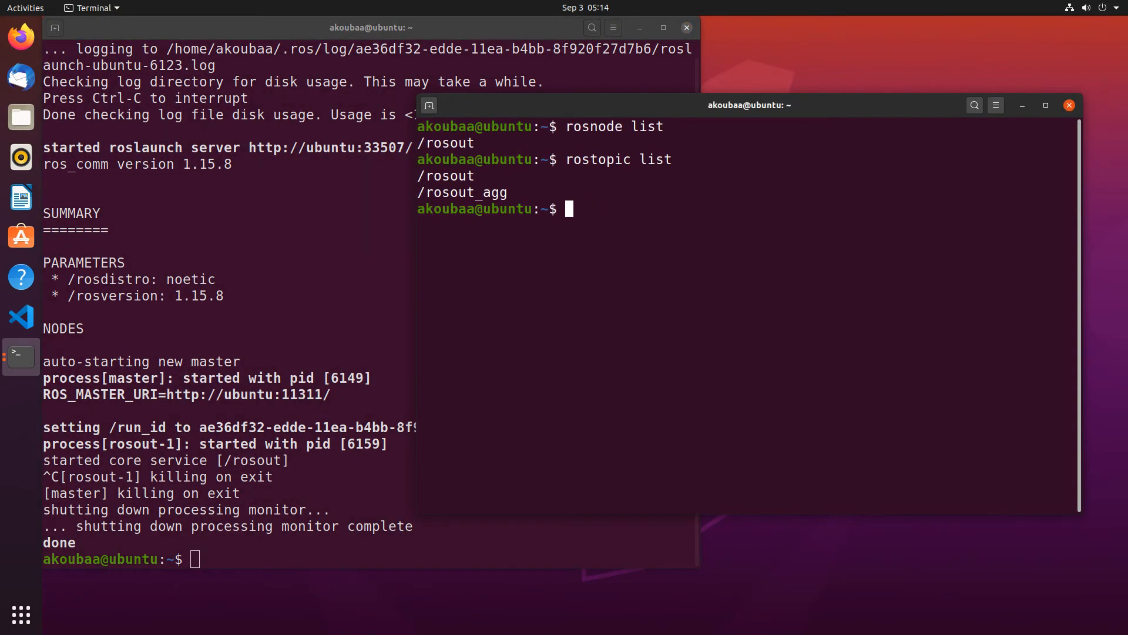
text(rosnode list)
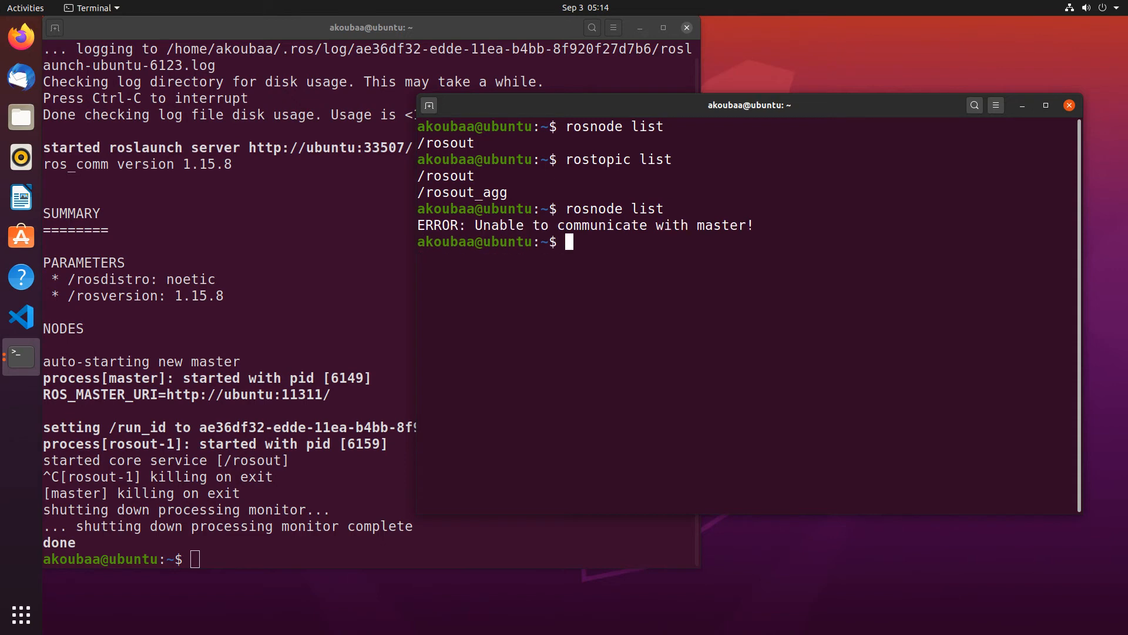
mouse_move(728, 226)
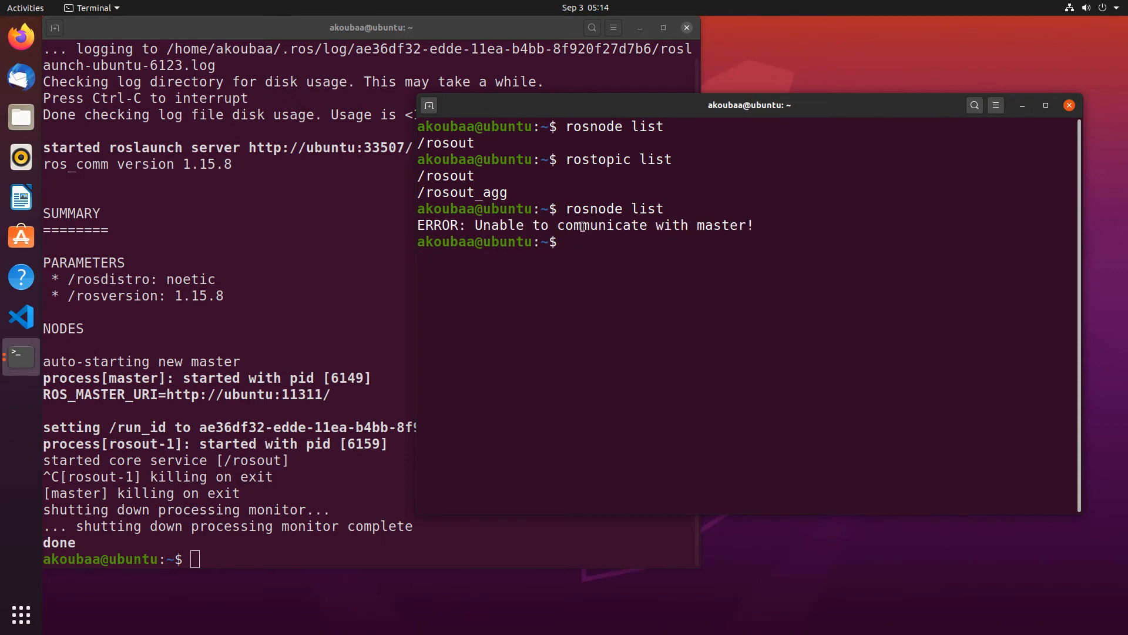
text(rosnode list)
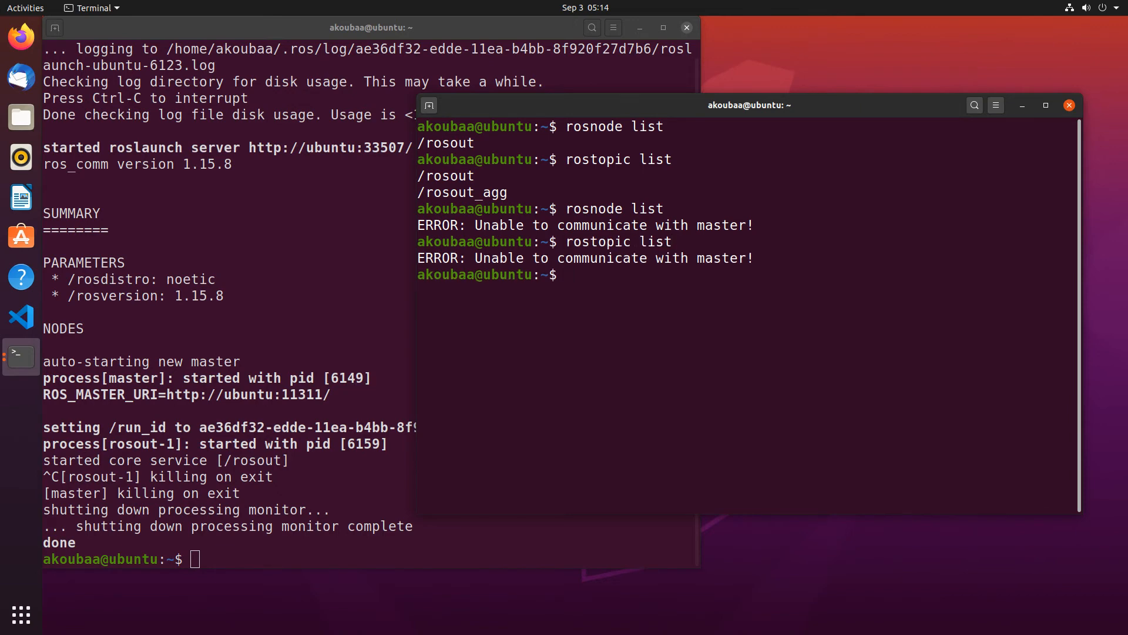
text(roscd)
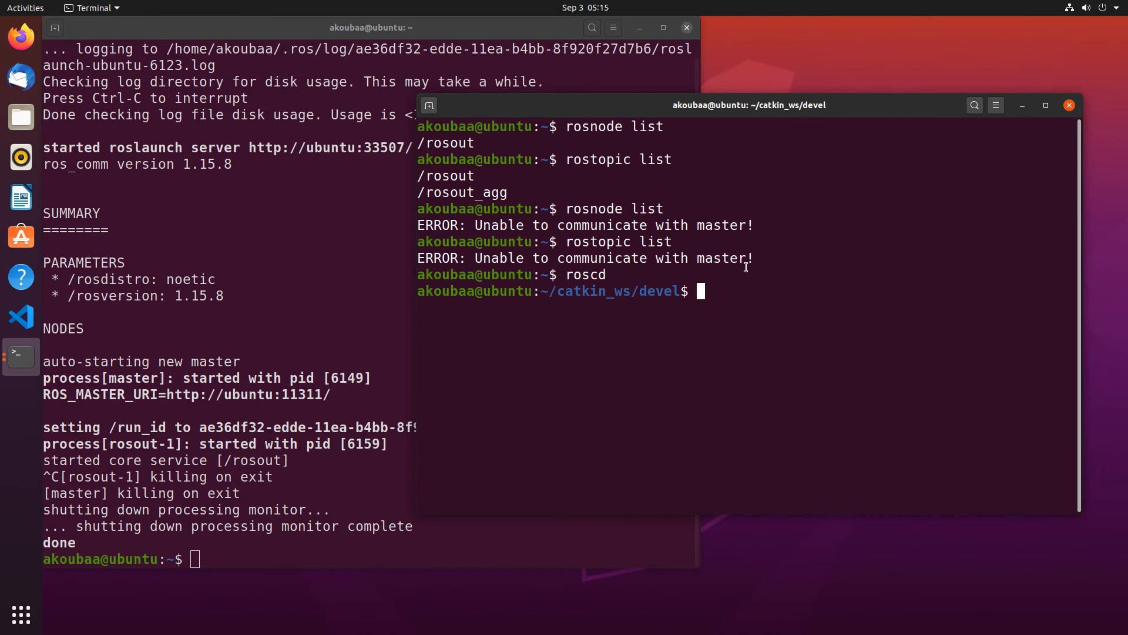
mouse_move(246, 196)
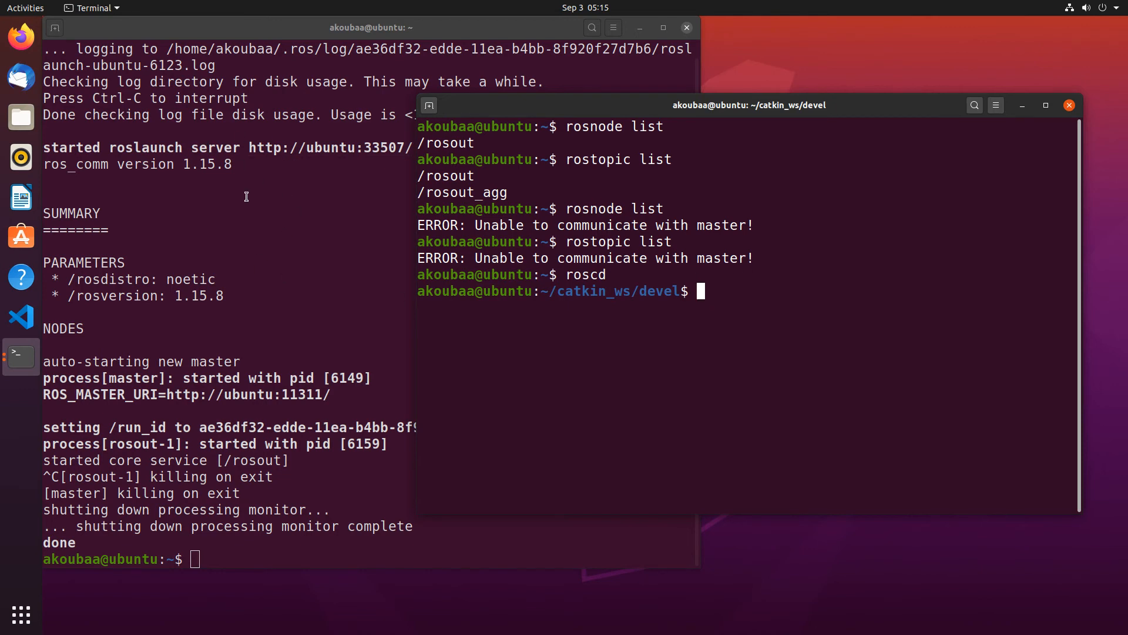
mouse_move(281, 206)
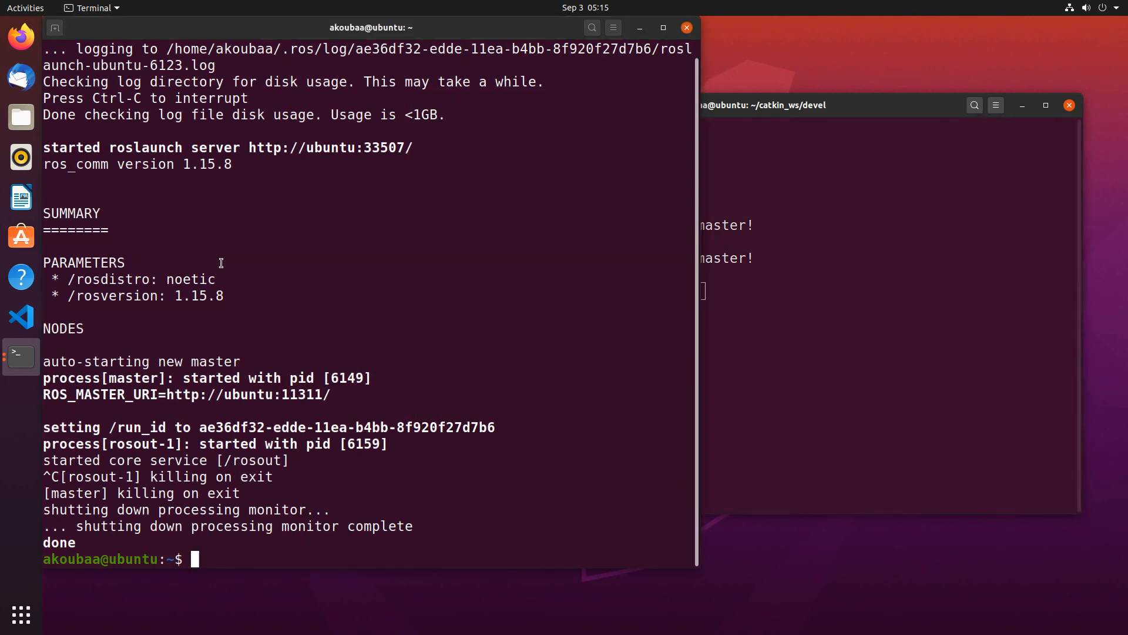
Relaunch roscore in the original Terminal window to start a new master
text(roscore)
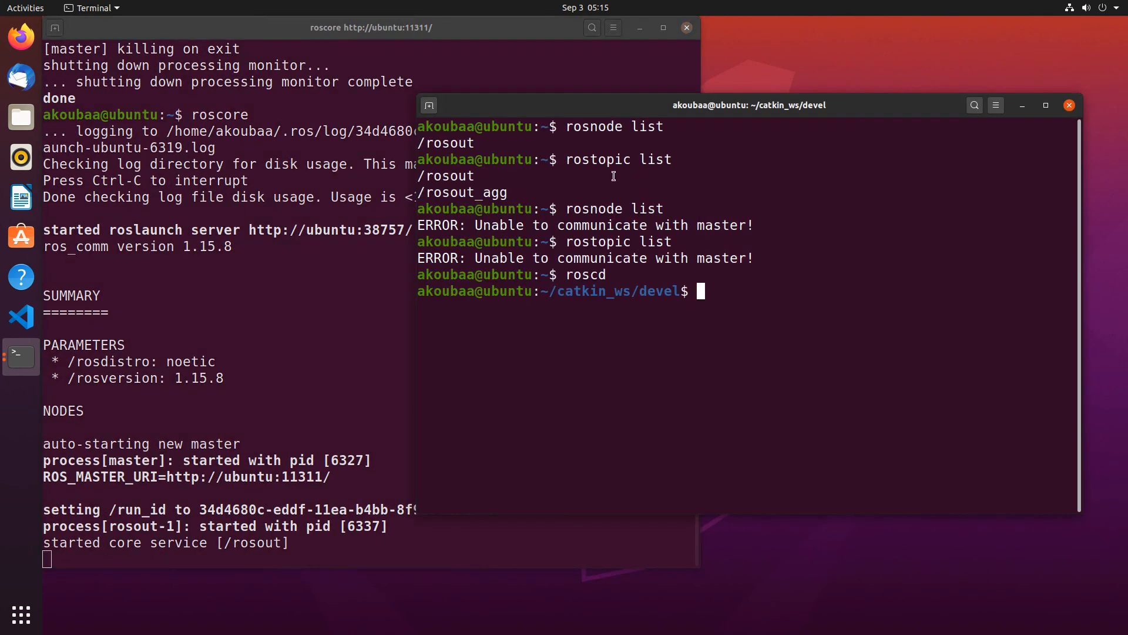
mouse_move(551, 170)
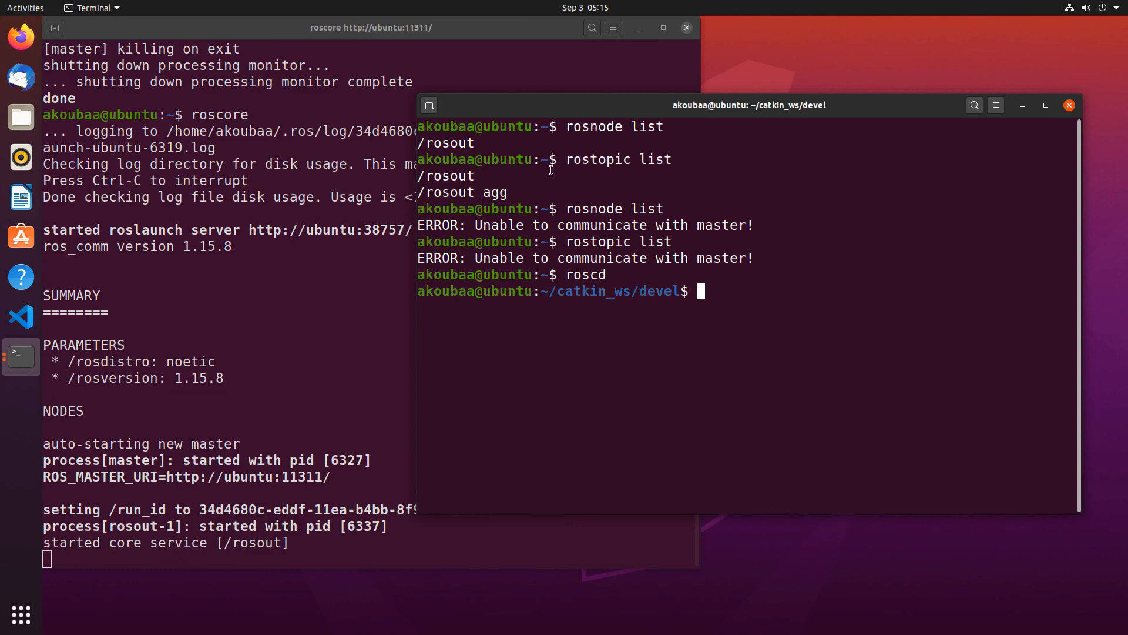